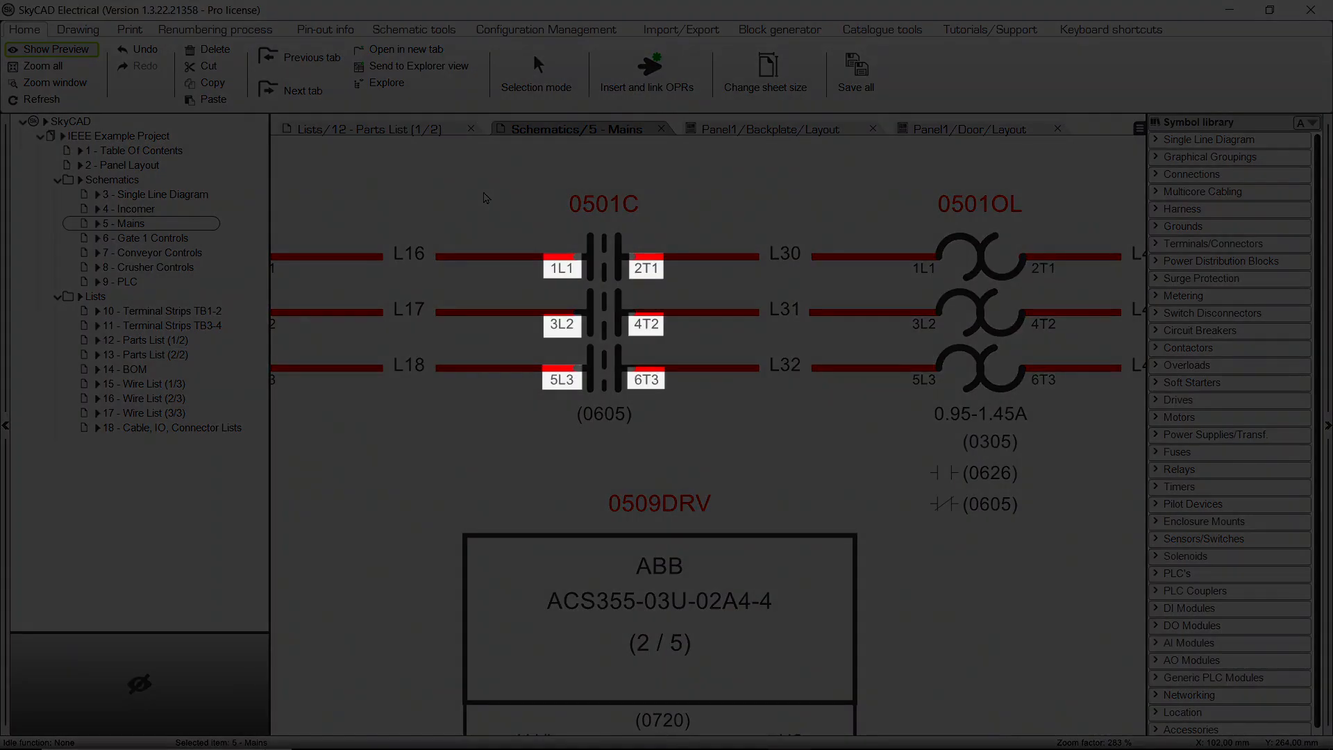
Switch to the Conveyor project's 2 - Main schematic sheet
{"action": "left_click", "coordinate": [771, 127]}
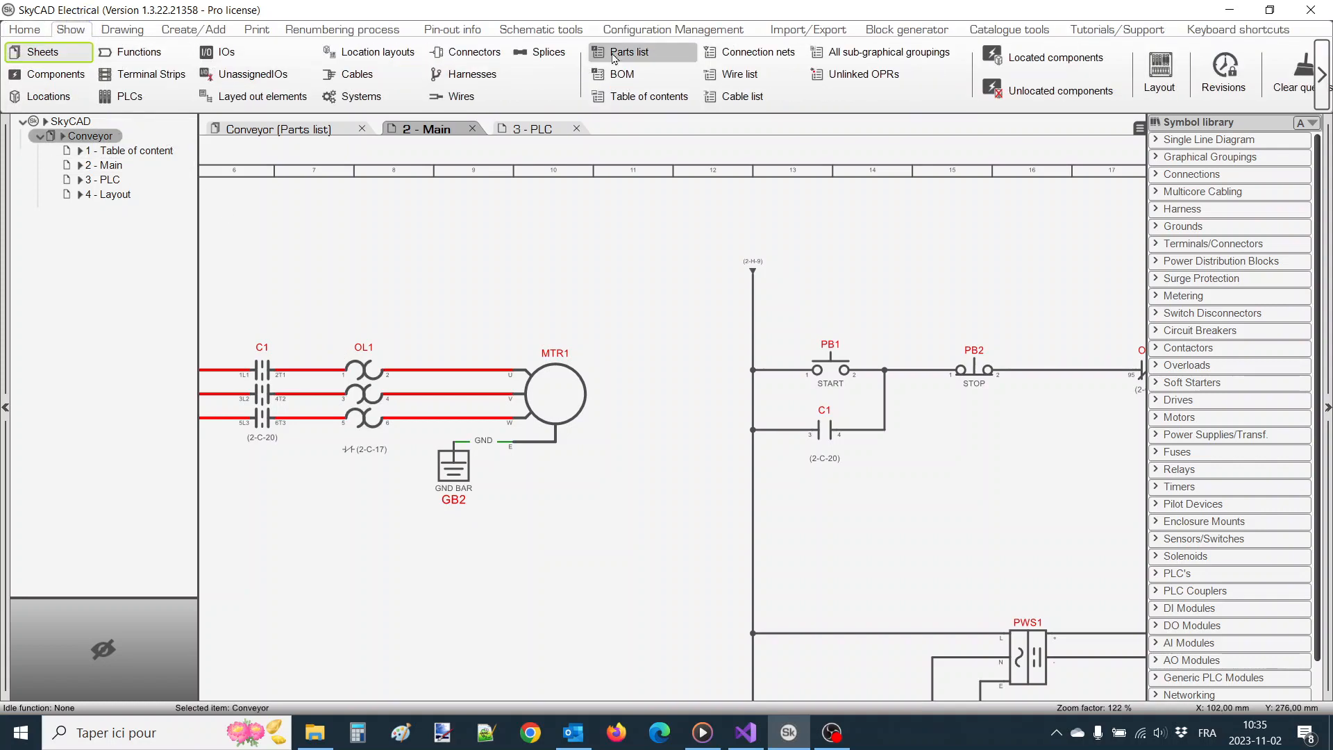
Show the Conveyor parts list with class names, part numbers and manufacturers
{"action": "left_click", "coordinate": [631, 51]}
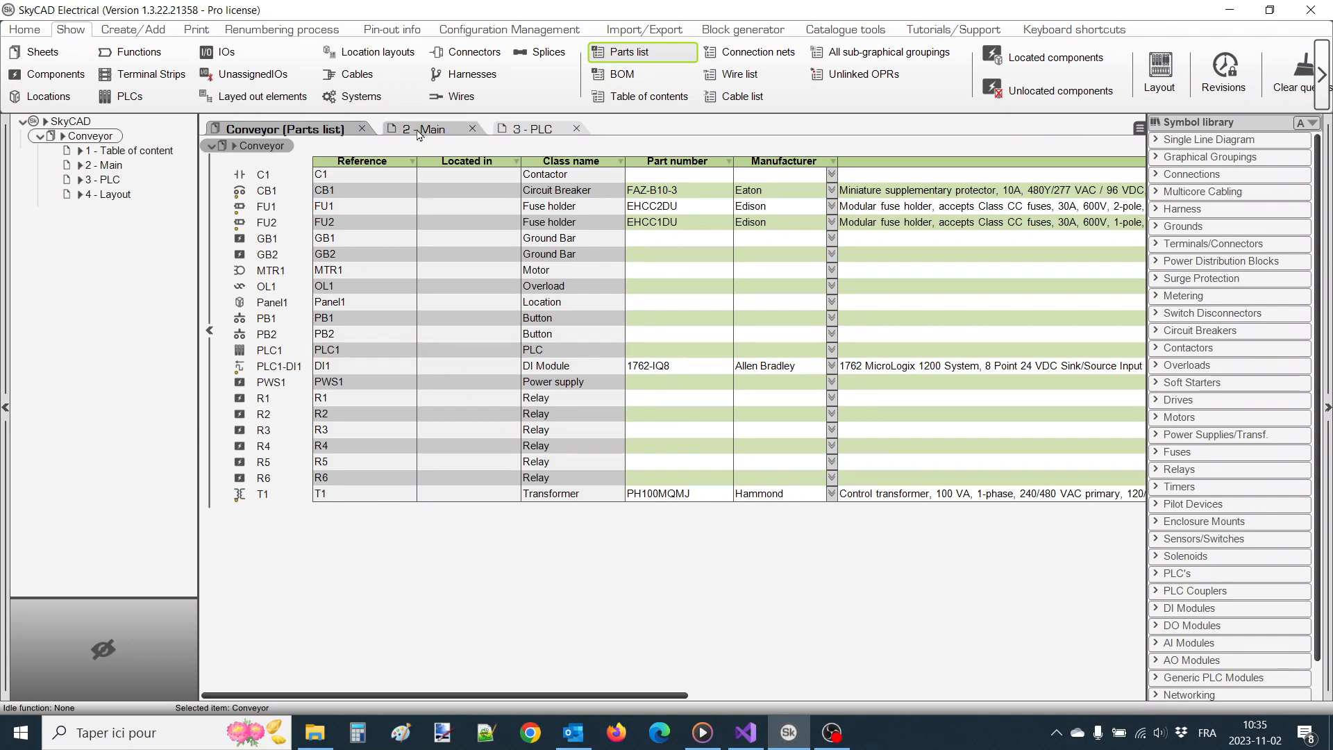
Assign motor MTR1 the MTCP2-002-3BD36 catalogue part on the Main sheet and reselect it
{"action": "left_click", "coordinate": [425, 129]}
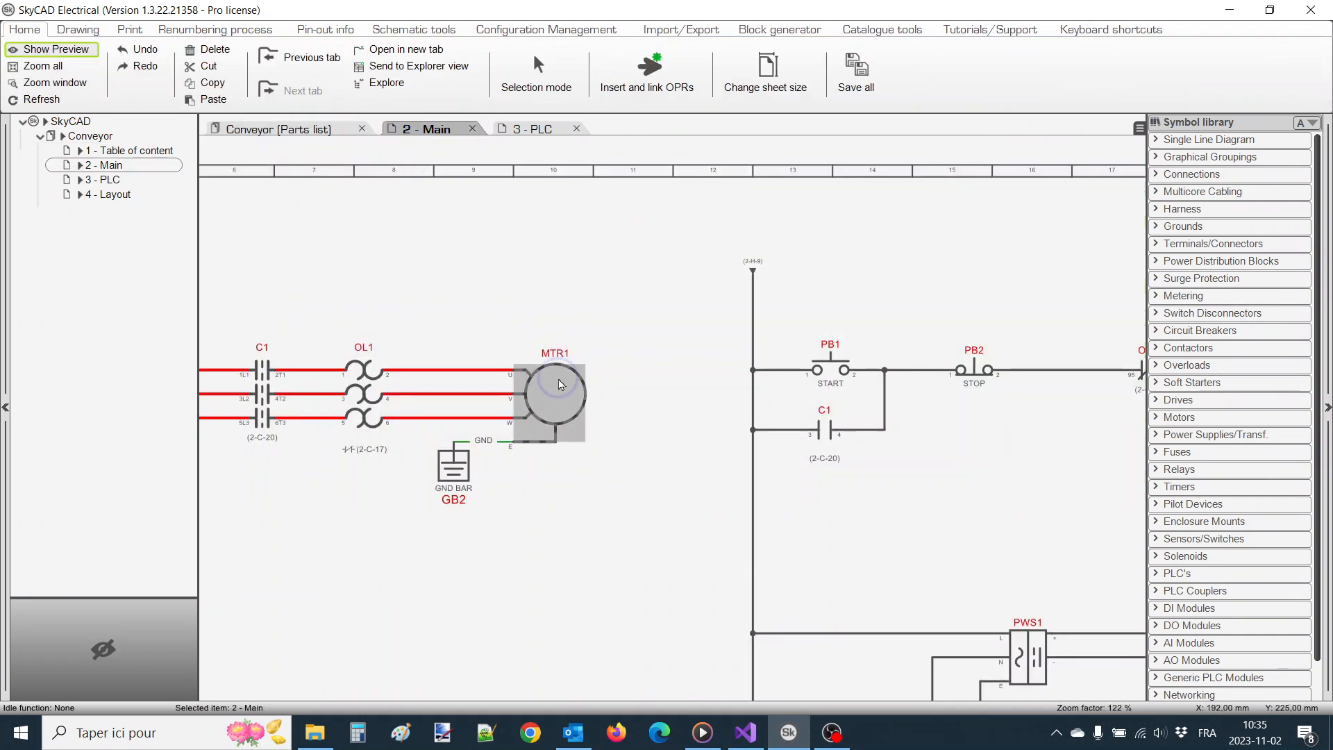
{"action": "left_click", "coordinate": [558, 383]}
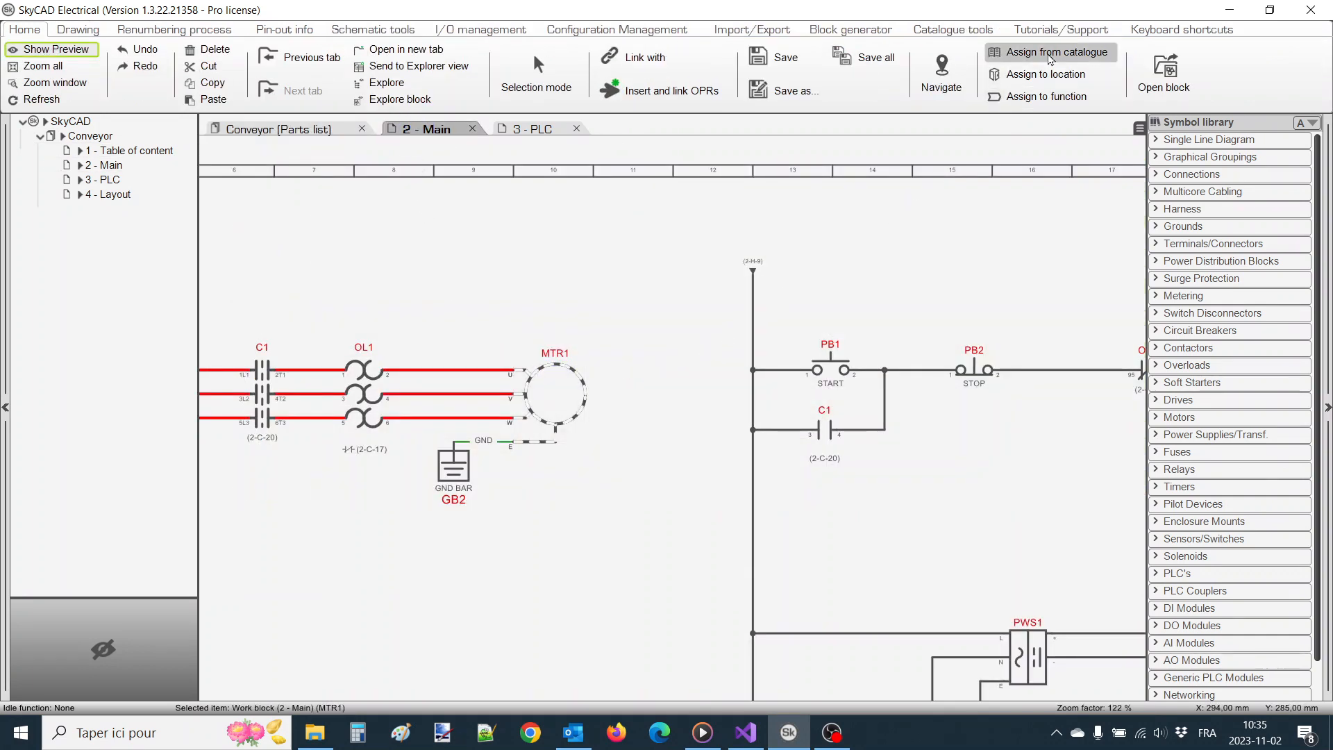
{"action": "left_click", "coordinate": [1058, 53]}
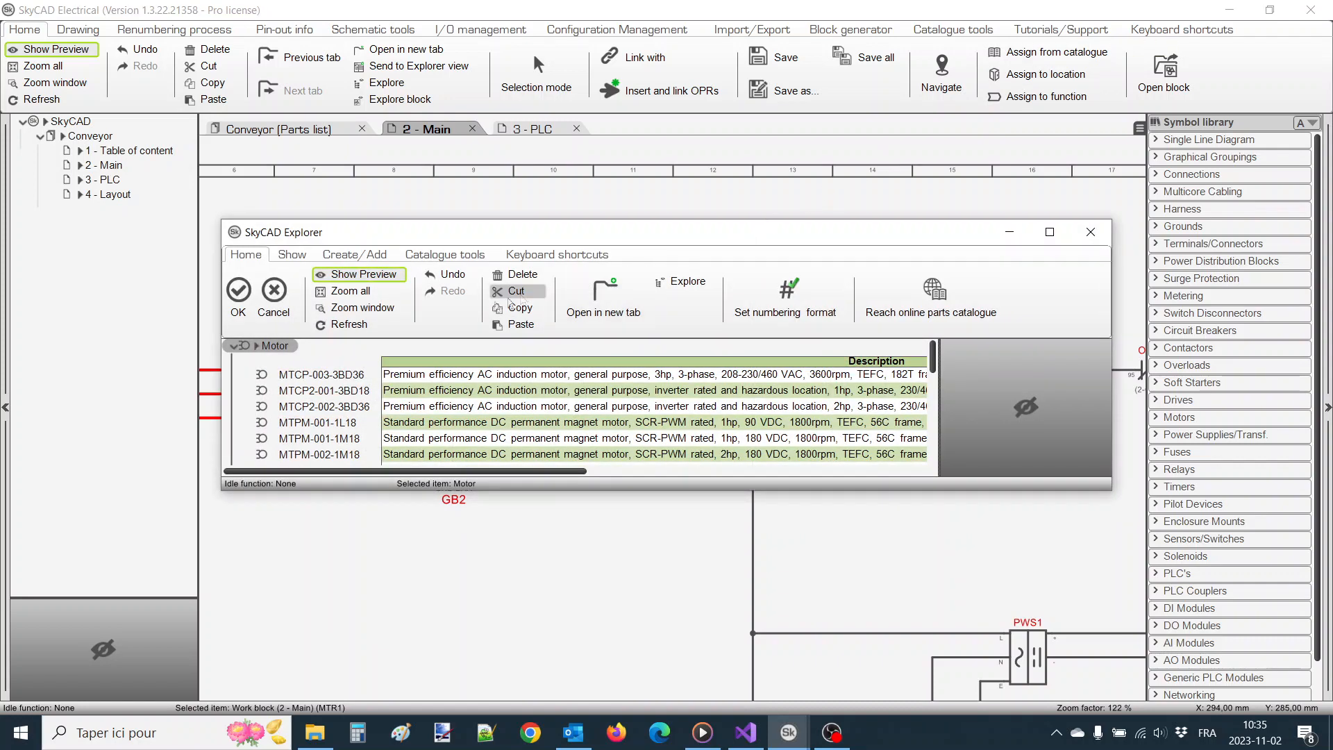
{"action": "left_click", "coordinate": [324, 406]}
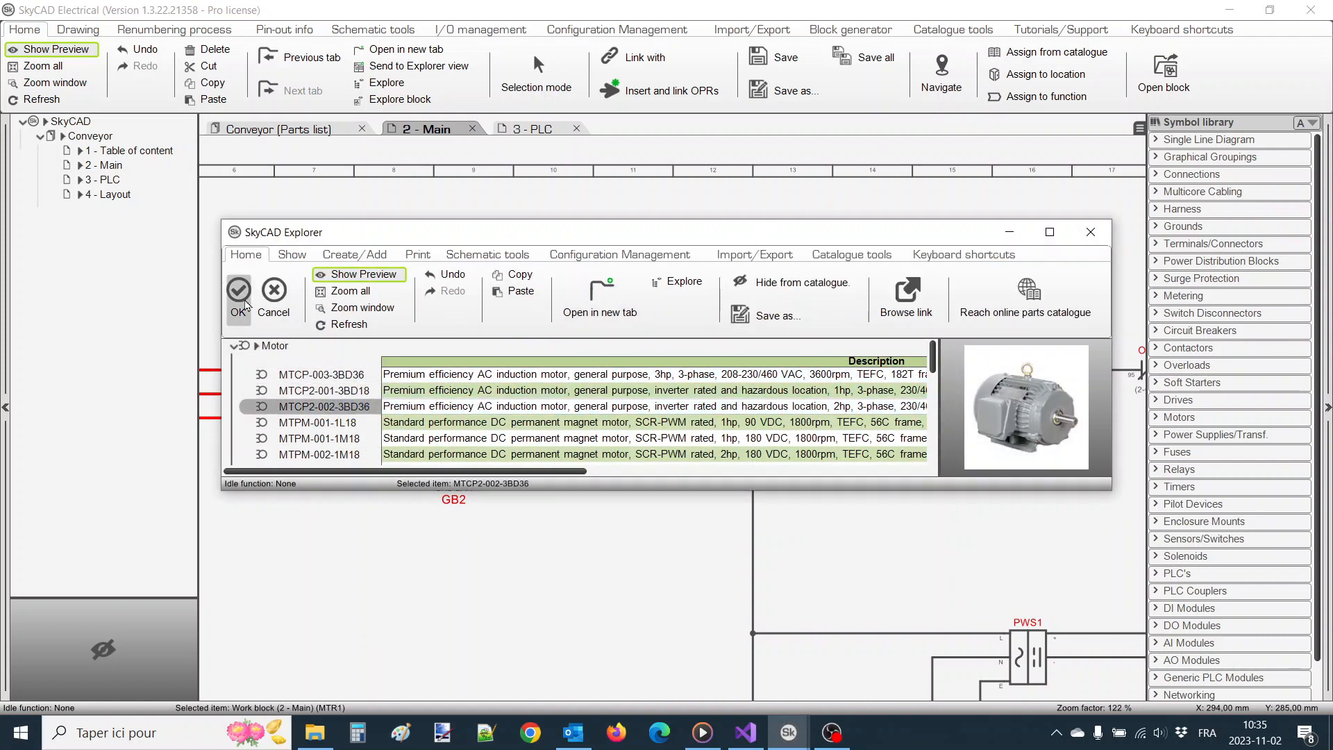
{"action": "left_click", "coordinate": [239, 289]}
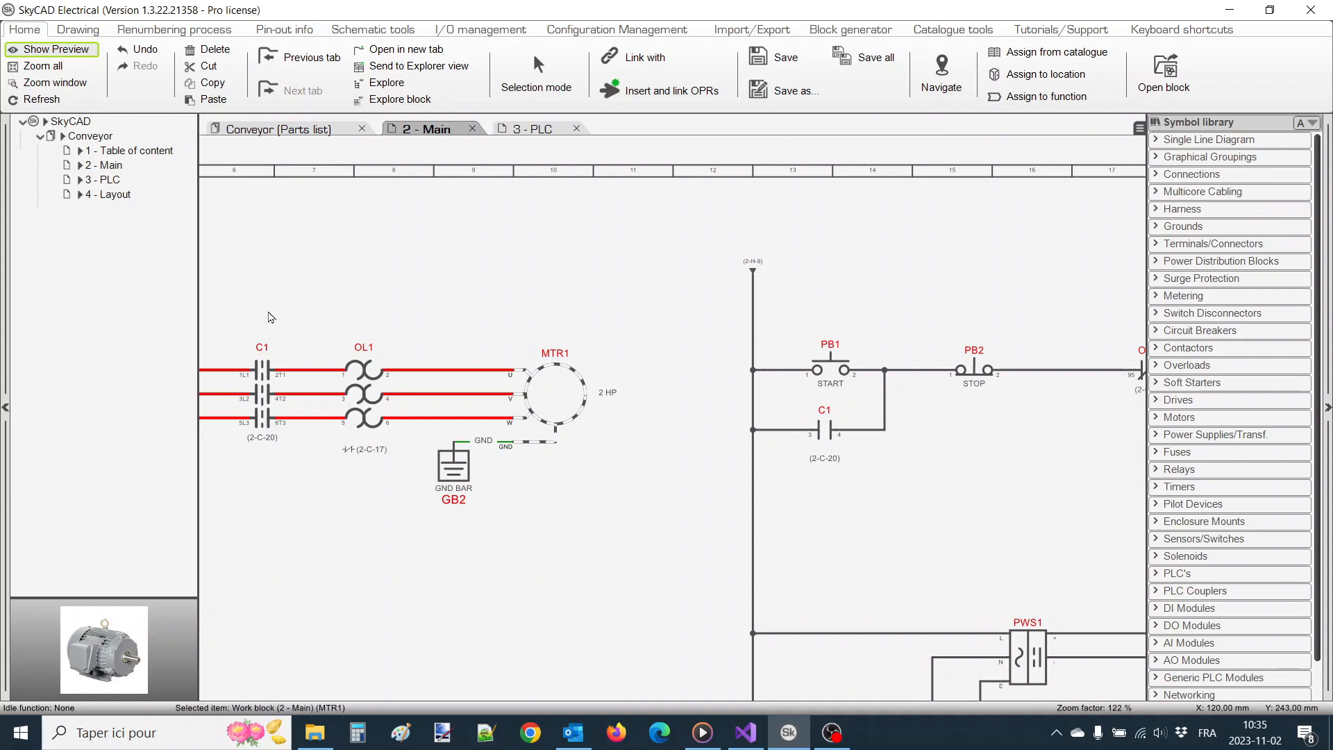
{"action": "left_click", "coordinate": [553, 395]}
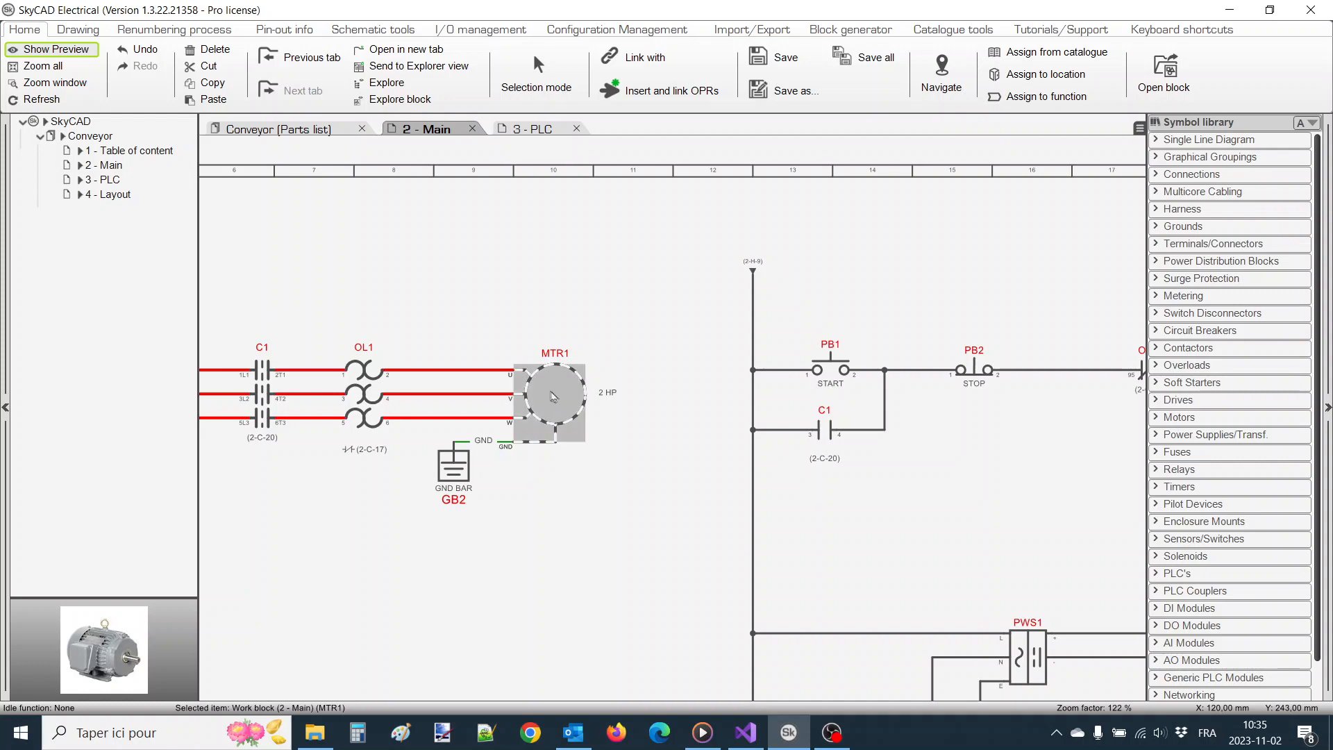
Review MTR1's properties confirming IronHorse 2 HP, 3600 rpm, then dismiss them
{"action": "double_click", "coordinate": [550, 394]}
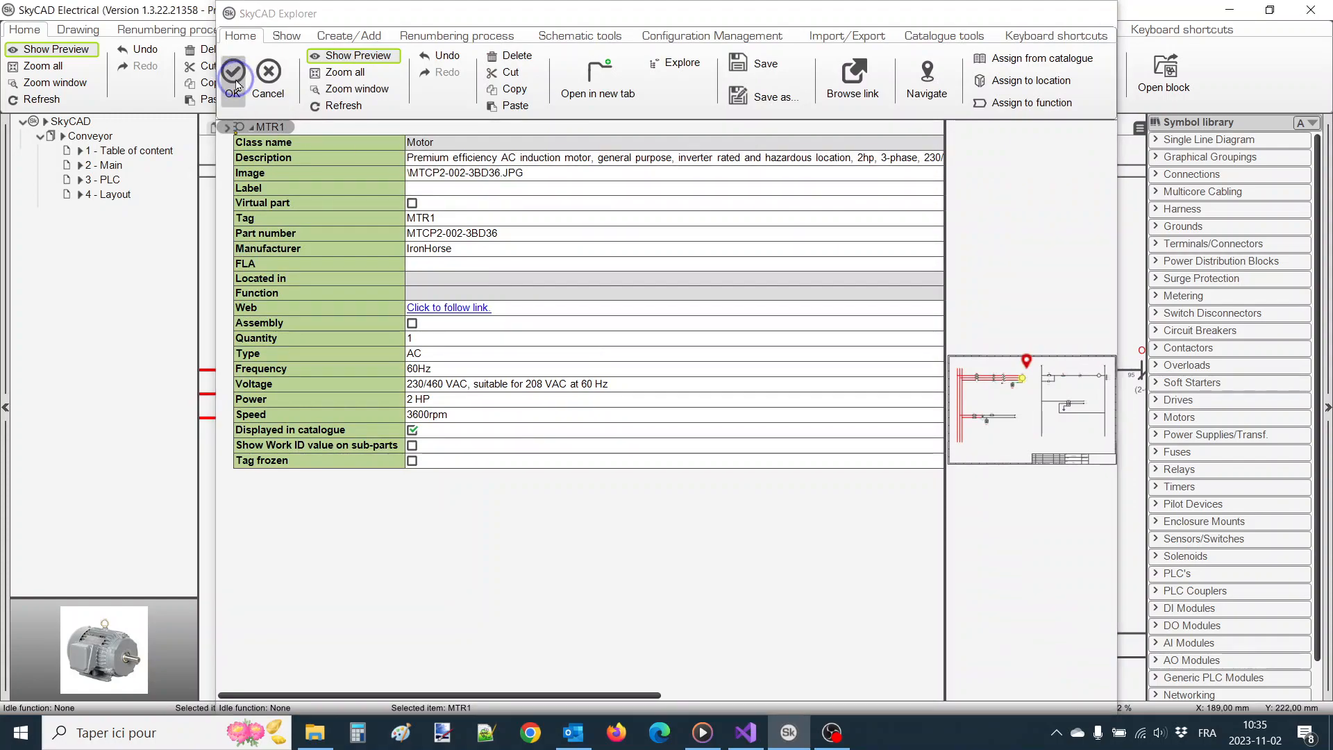
{"action": "left_click", "coordinate": [232, 75]}
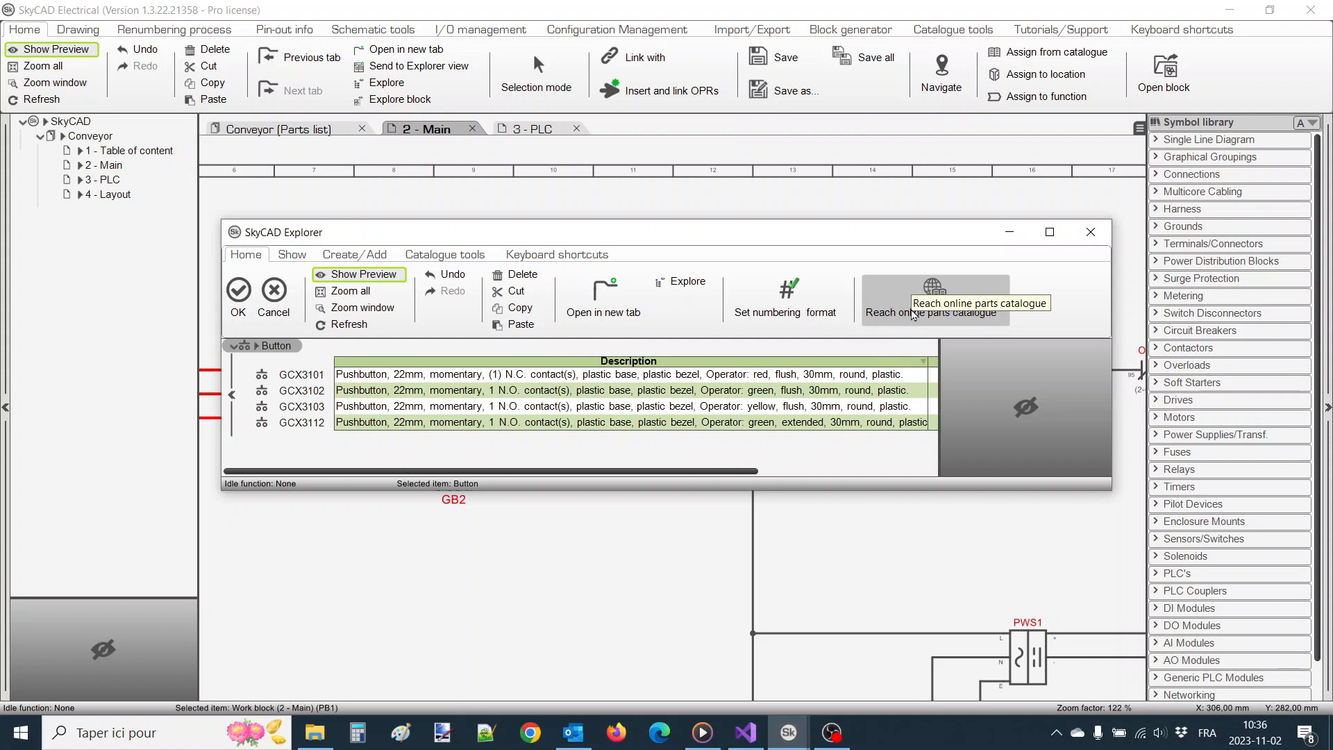
Reach SkyCAD's online parts catalogue in Chrome and scroll to its parts table
{"action": "left_click", "coordinate": [936, 298]}
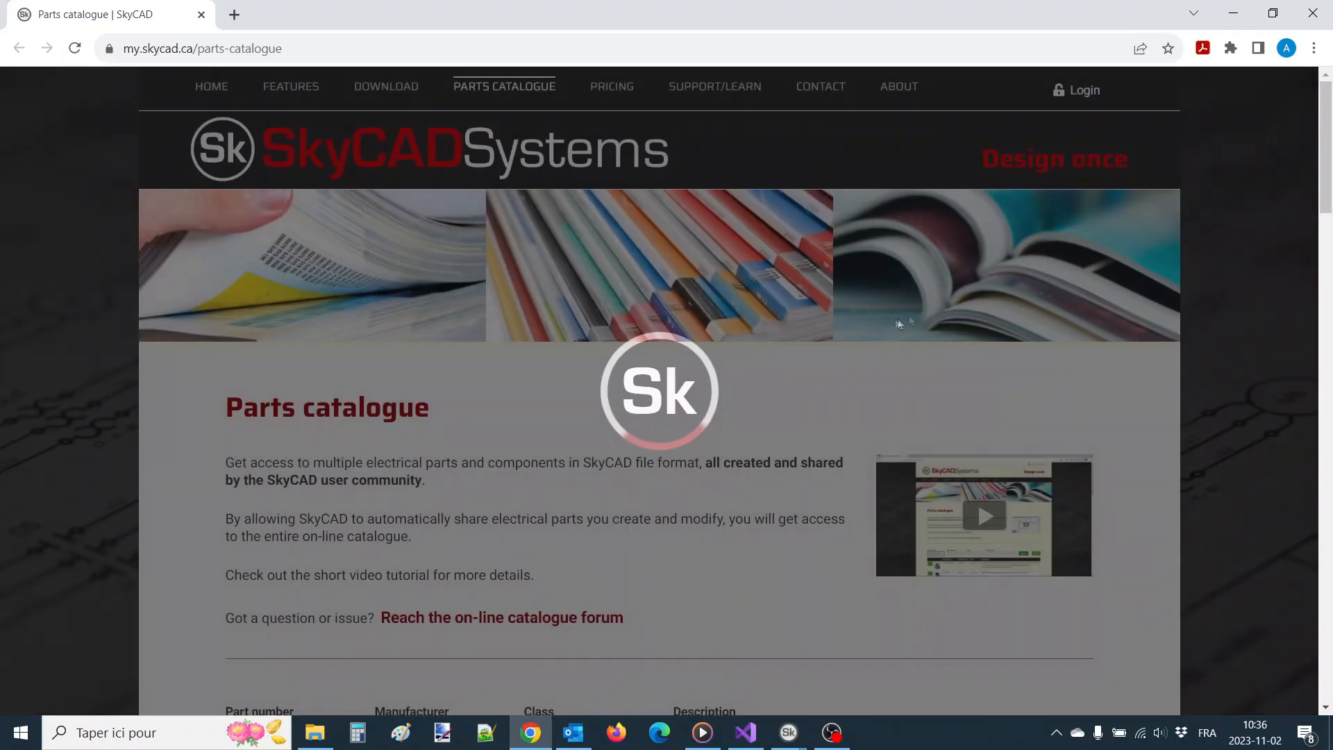
{"action": "scroll", "scroll_direction": "down", "scroll_amount": 3}
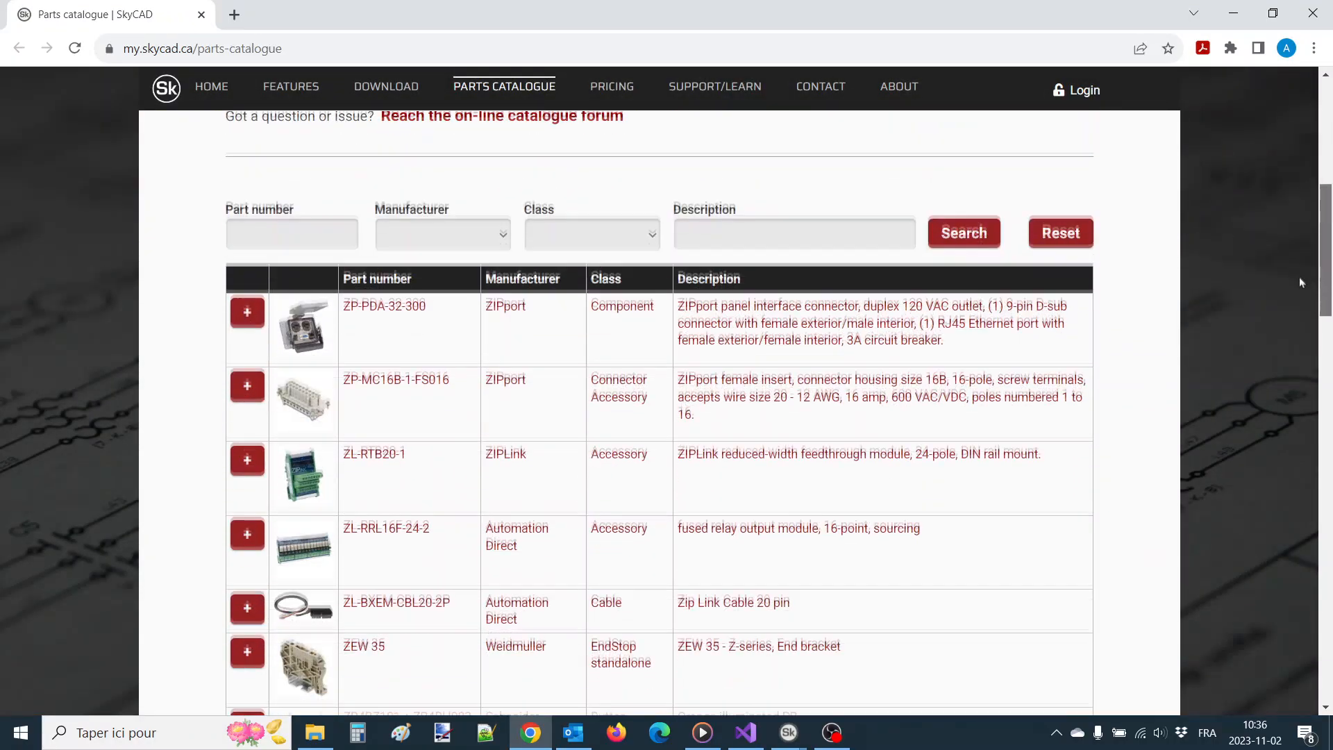
{"action": "scroll", "scroll_direction": "down", "scroll_amount": 3}
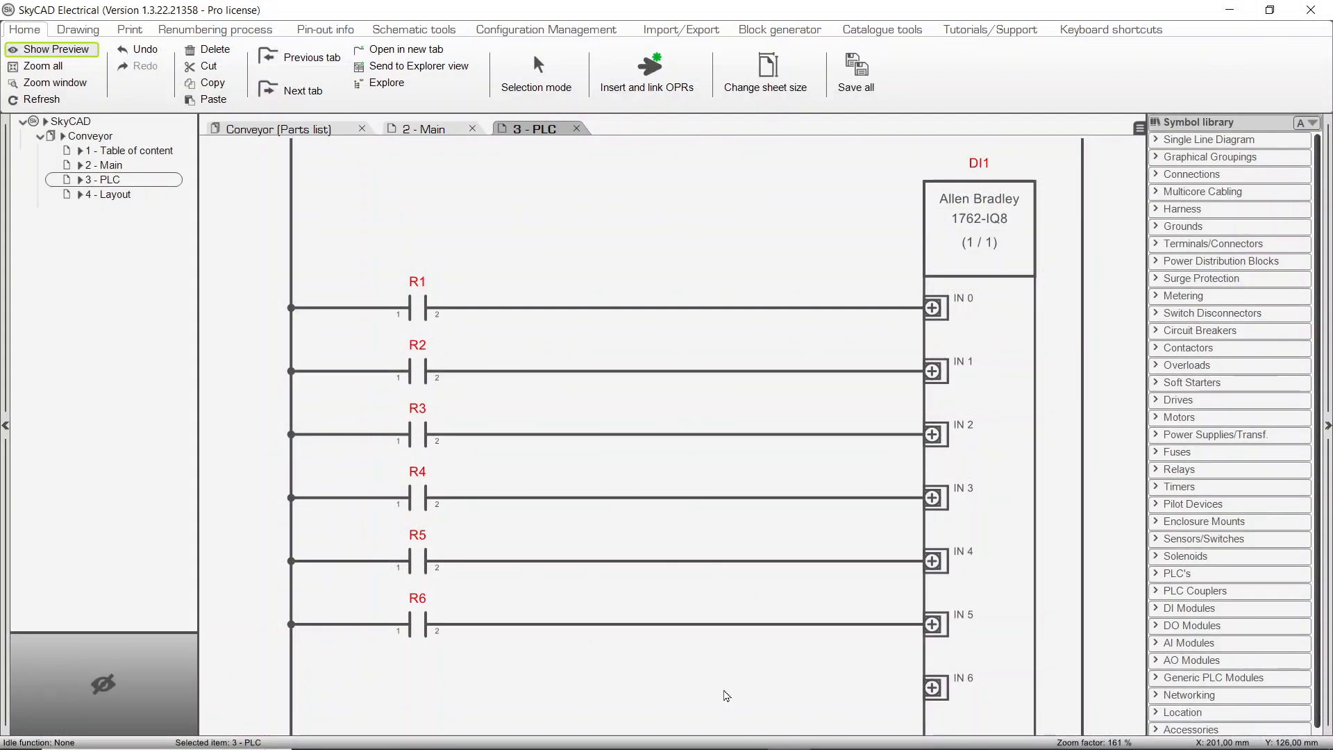
{"action": "mouse_move", "coordinate": [619, 610]}
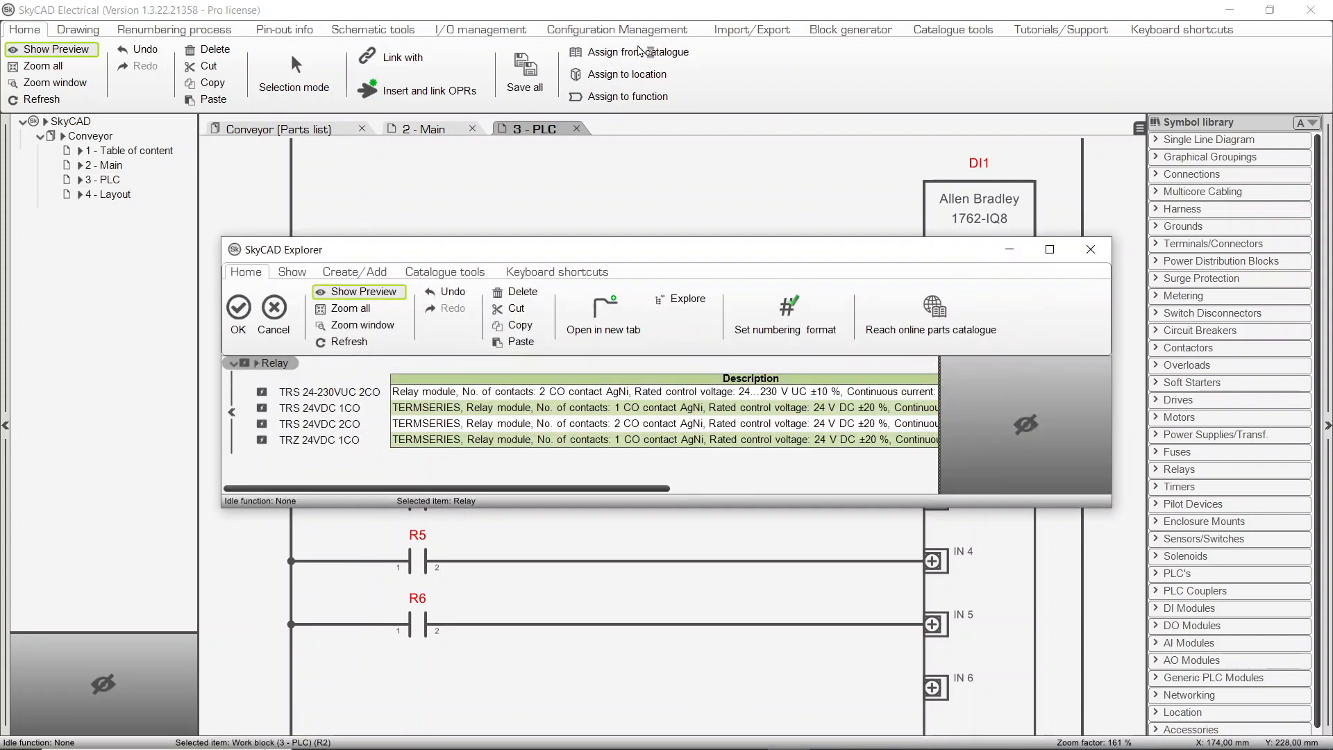
Assign the TRS 24VDC 2CO relay part to R1 and R2 on the PLC sheet
{"action": "left_click", "coordinate": [318, 423]}
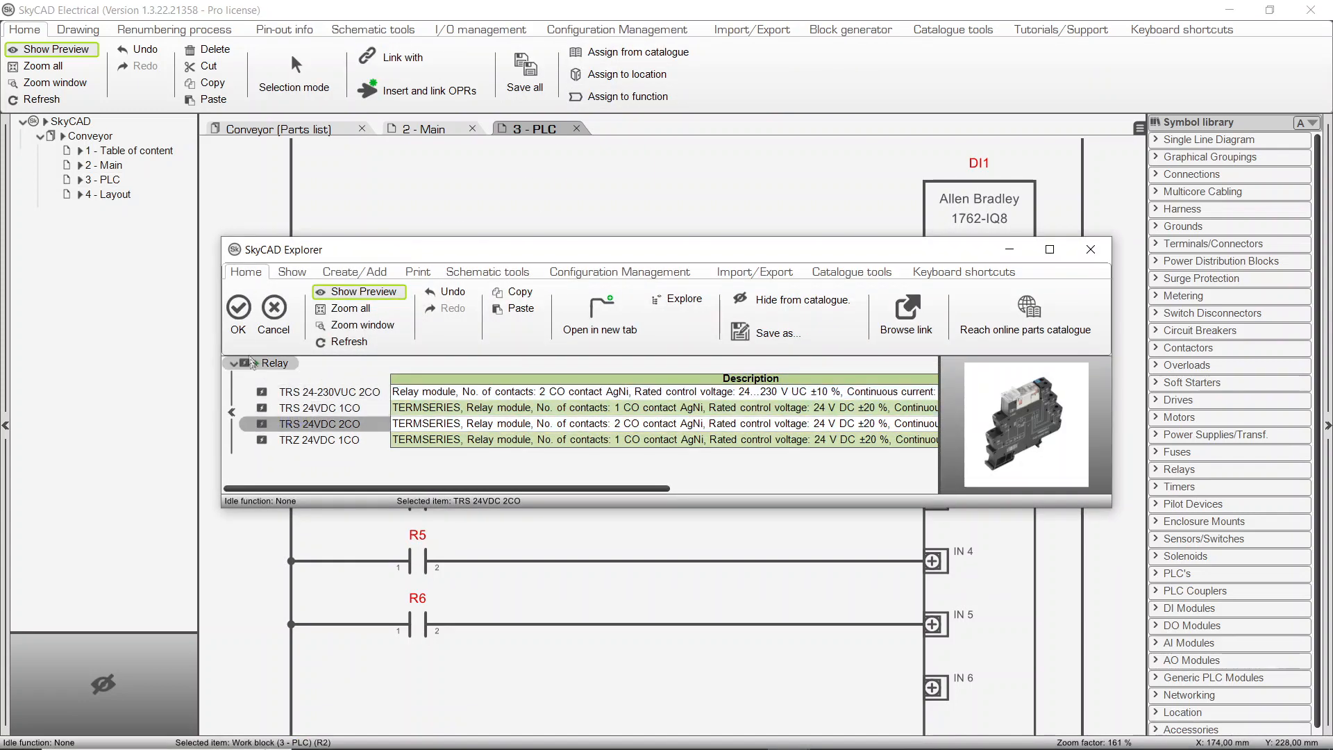
{"action": "left_click", "coordinate": [239, 307]}
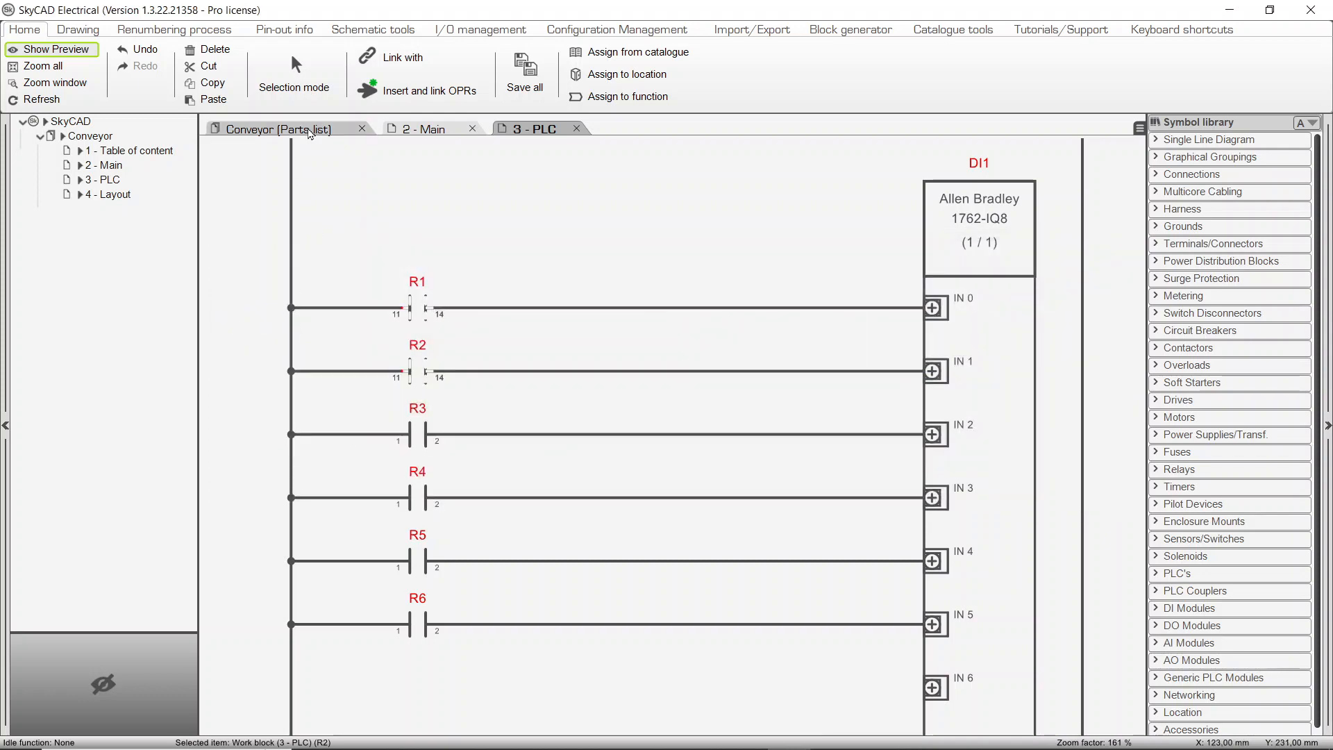
From the parts list, give R3 and R4 the Weidmuller TRS 24VDC 2CO relay part
{"action": "left_click", "coordinate": [286, 129]}
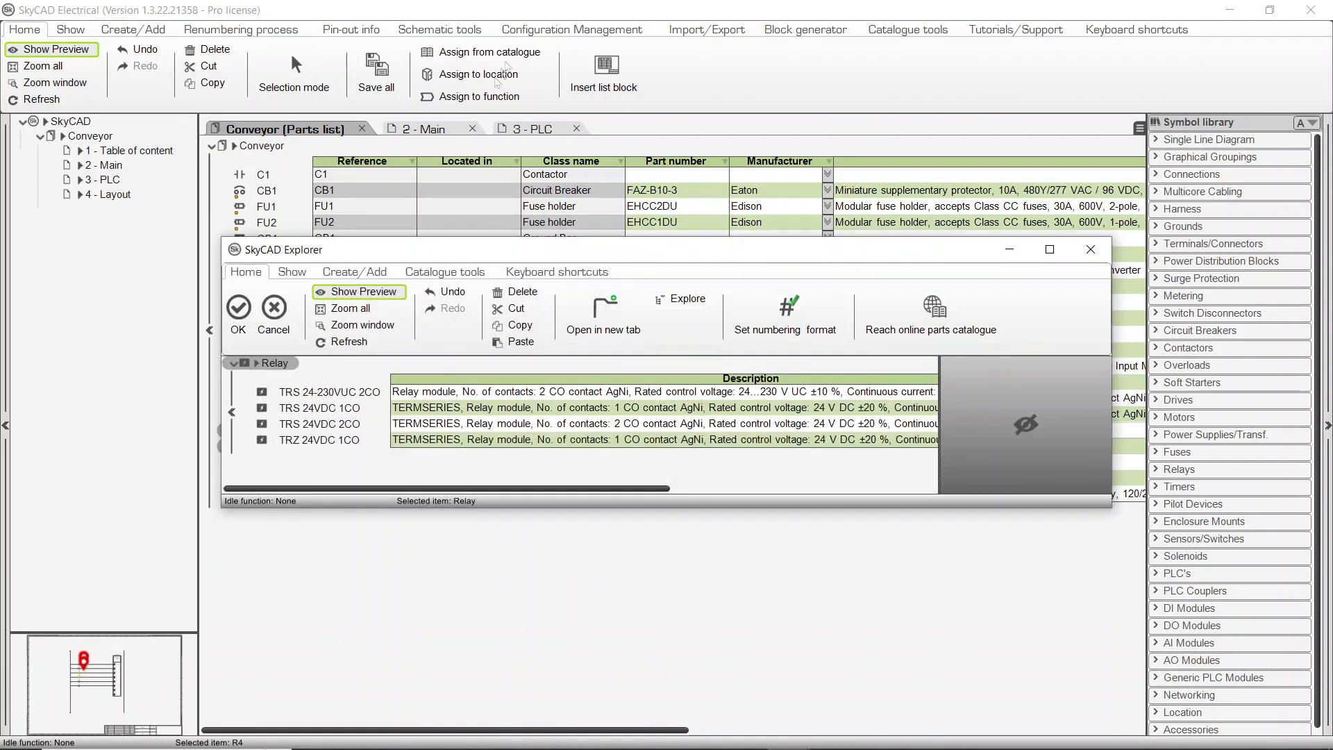
{"action": "left_click", "coordinate": [318, 423]}
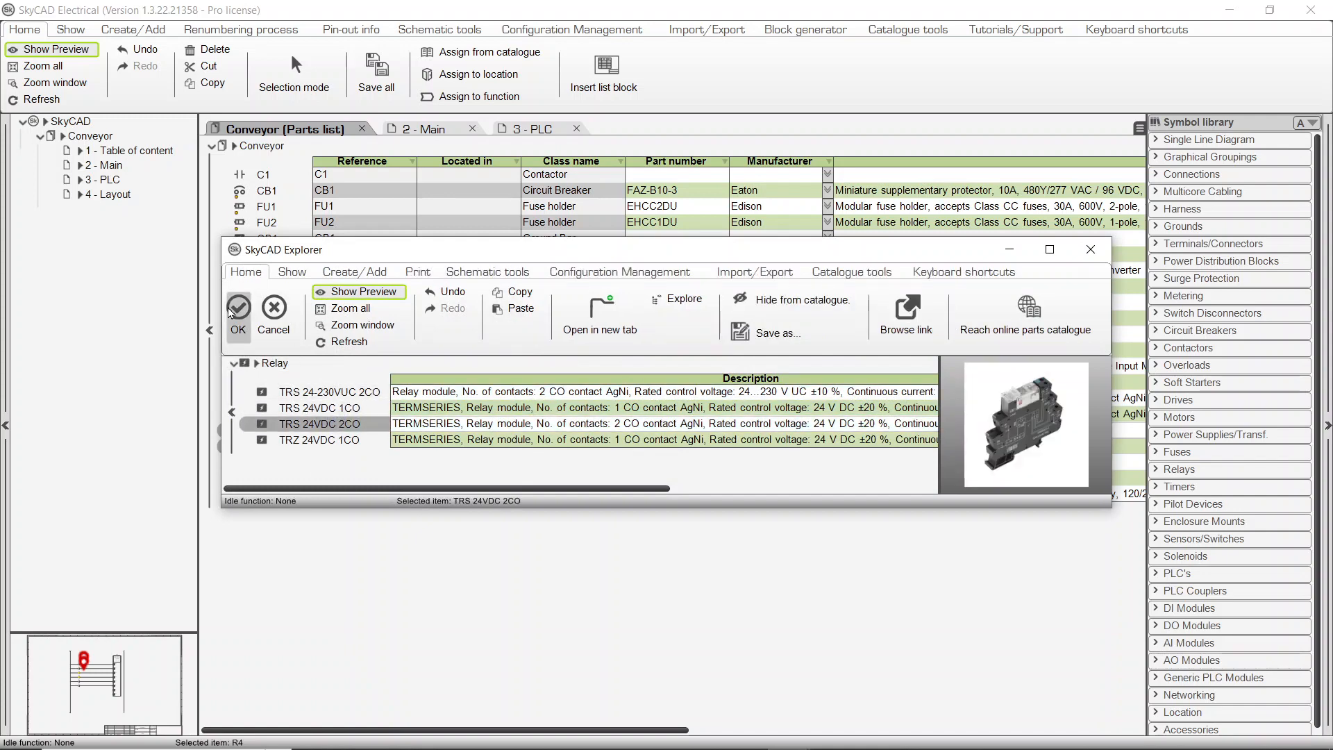
{"action": "left_click", "coordinate": [238, 309]}
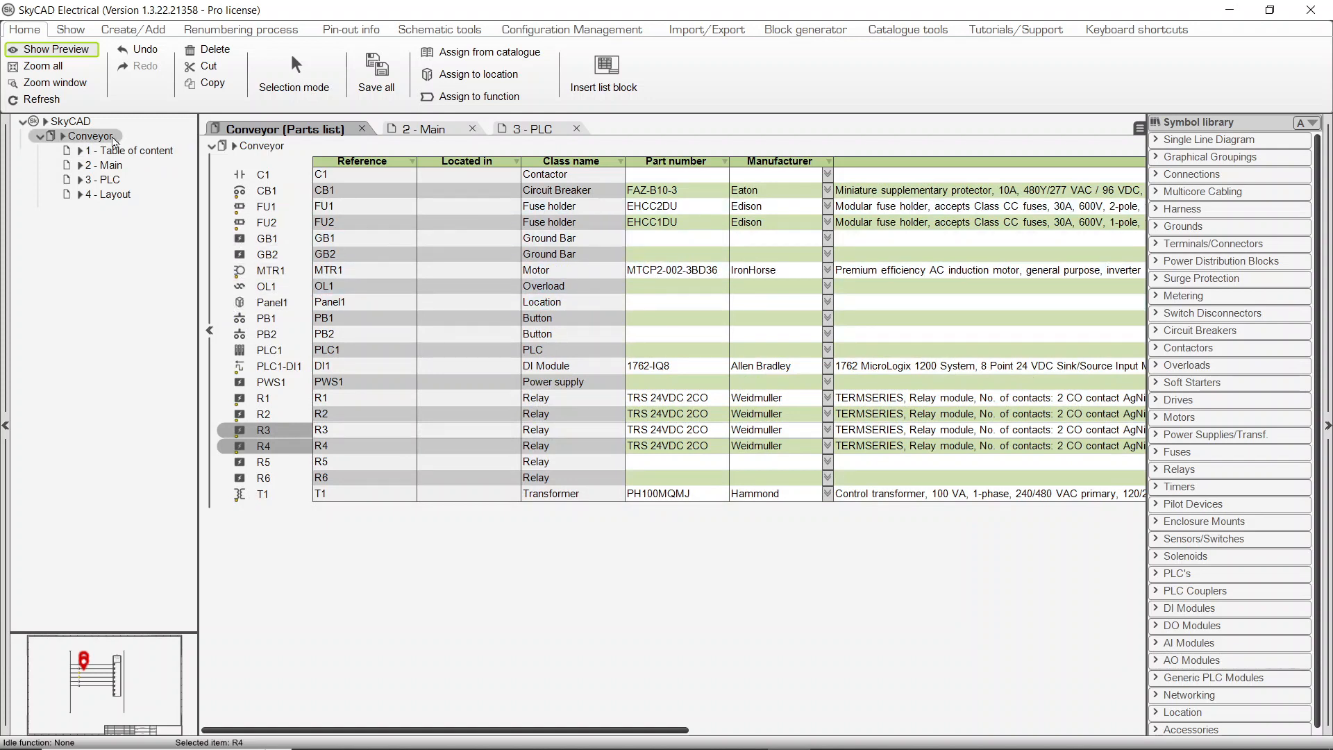
List the project's components, select R5 and R6 and bring up the relay parts catalogue
{"action": "left_click", "coordinate": [69, 29]}
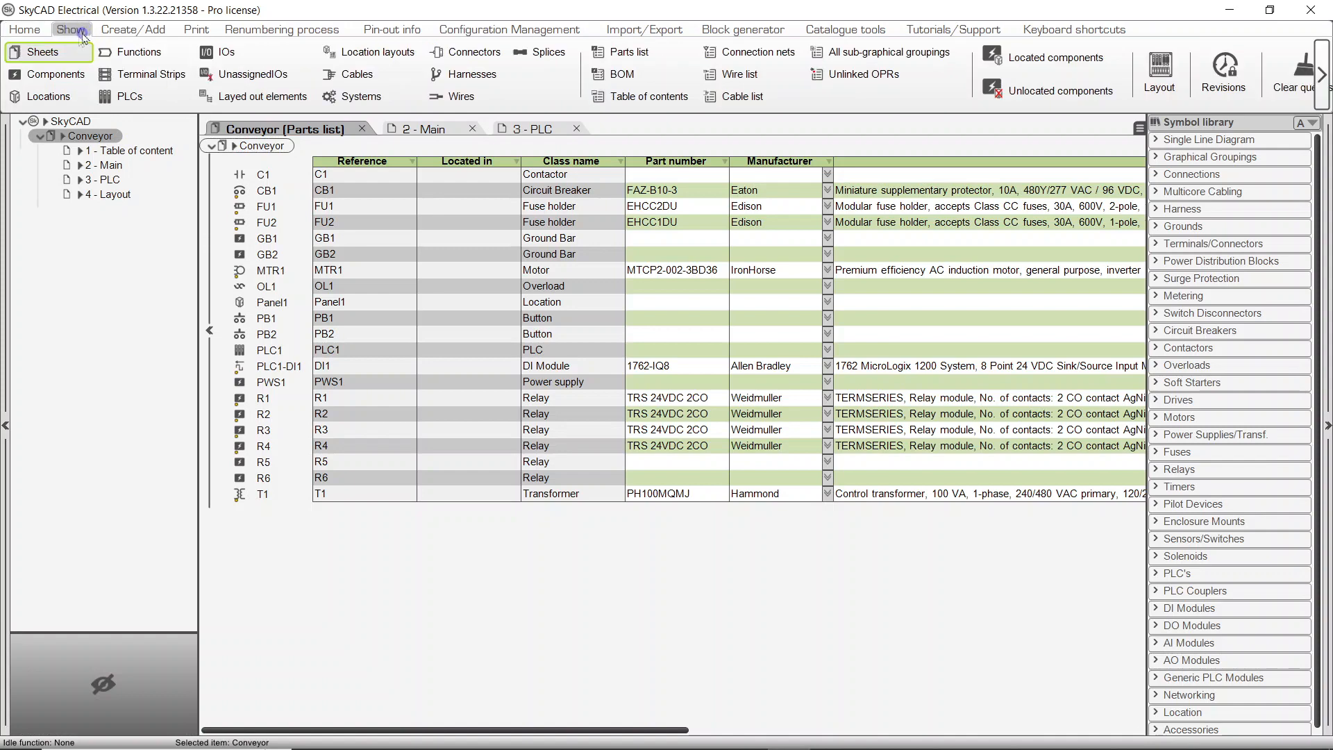
{"action": "left_click", "coordinate": [46, 74]}
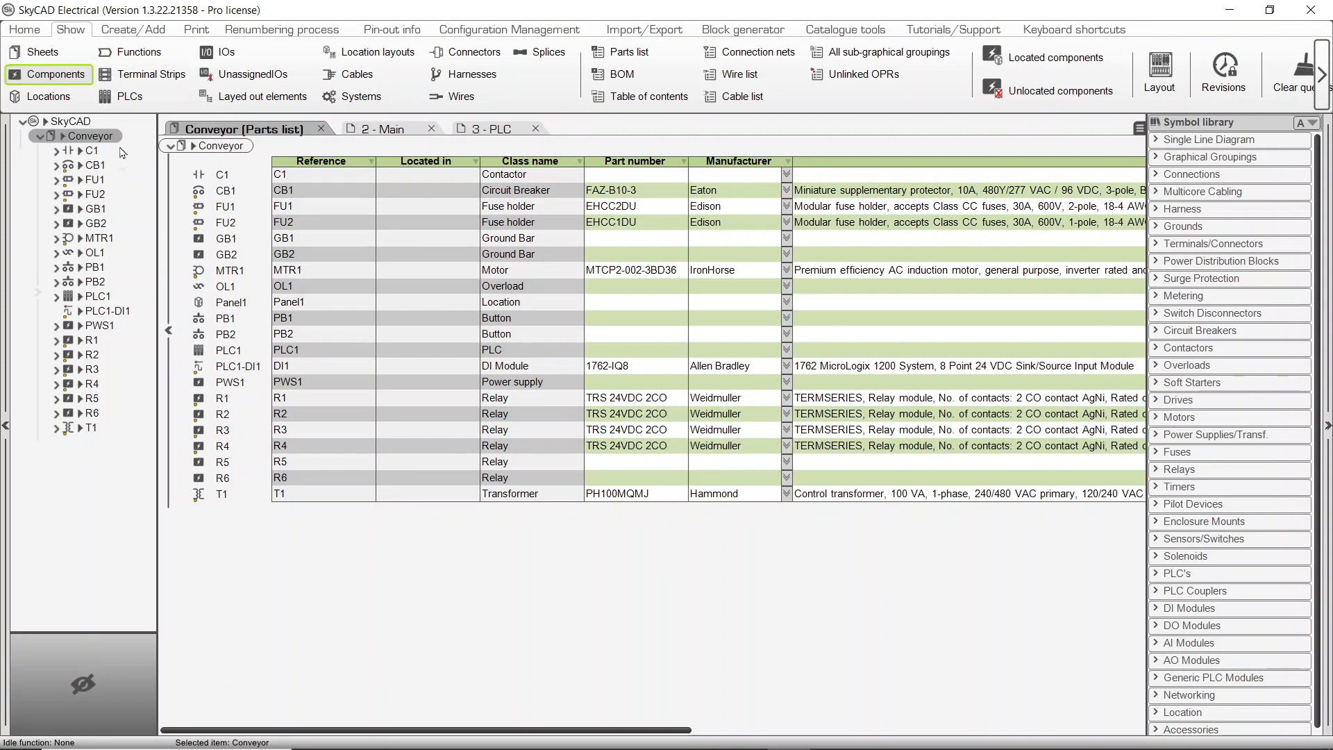
{"action": "left_click", "coordinate": [492, 128]}
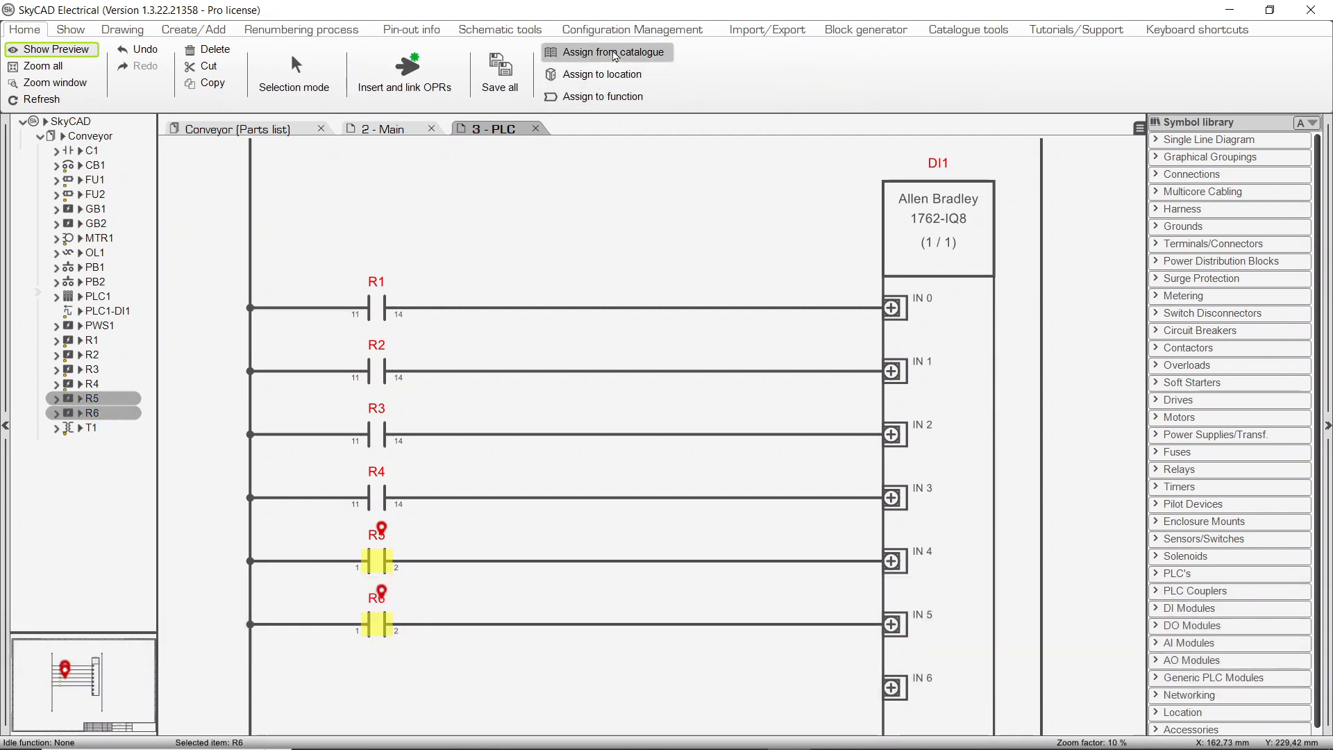
{"action": "left_click", "coordinate": [614, 53]}
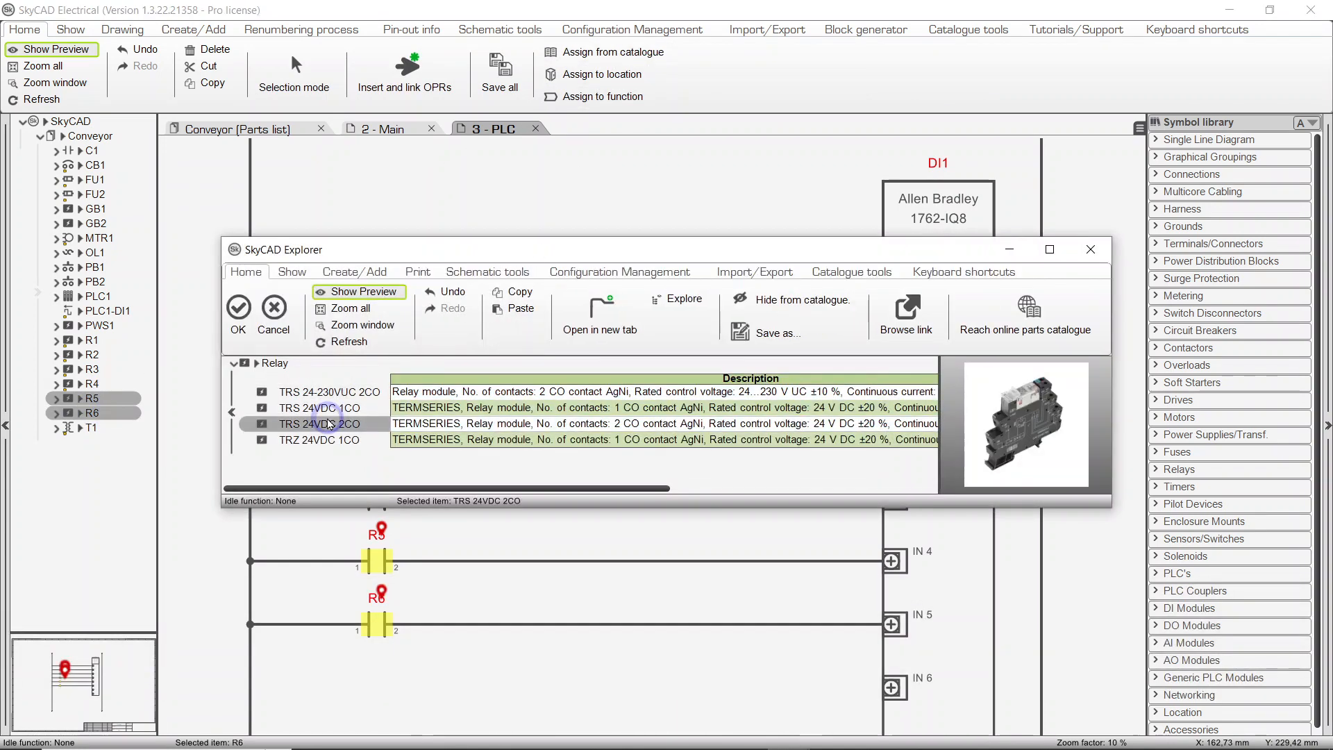